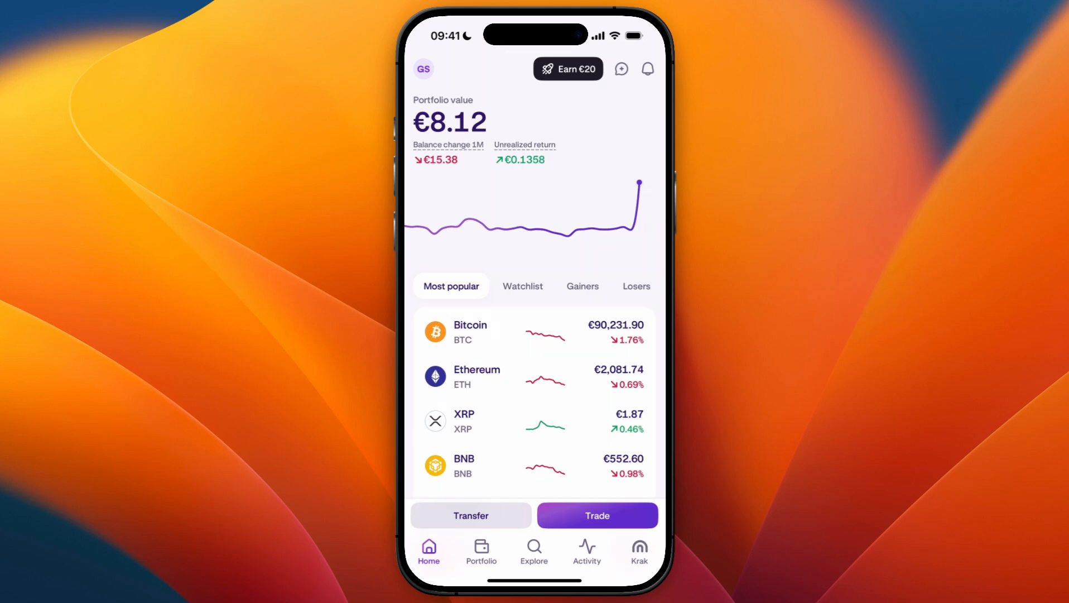
Open the portfolio overview, view the Auto Earn rewards details, then return to the holdings list
scroll(down, 3)
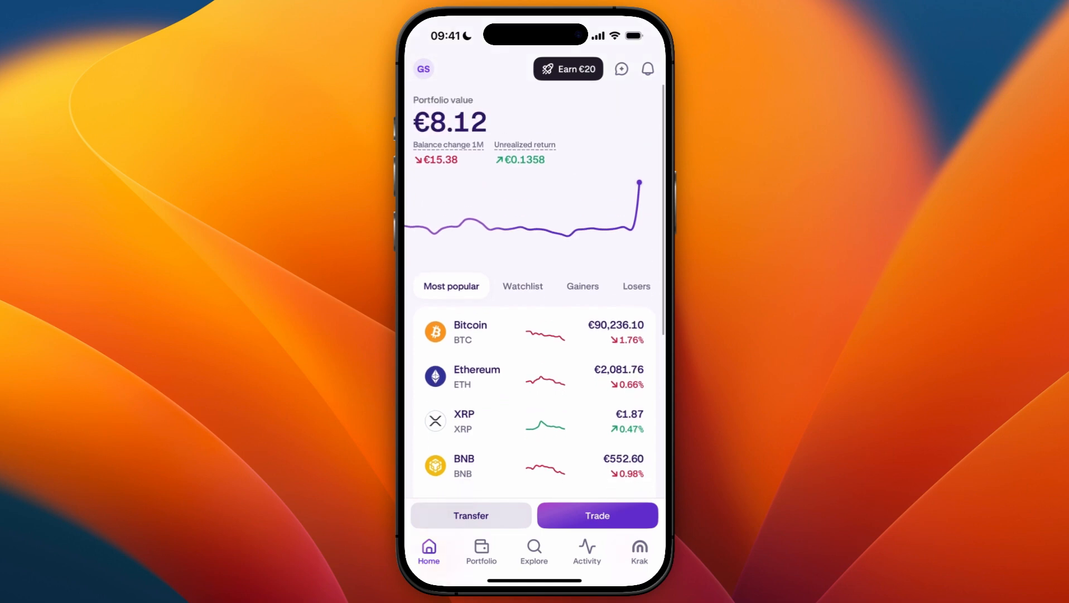
click(471, 515)
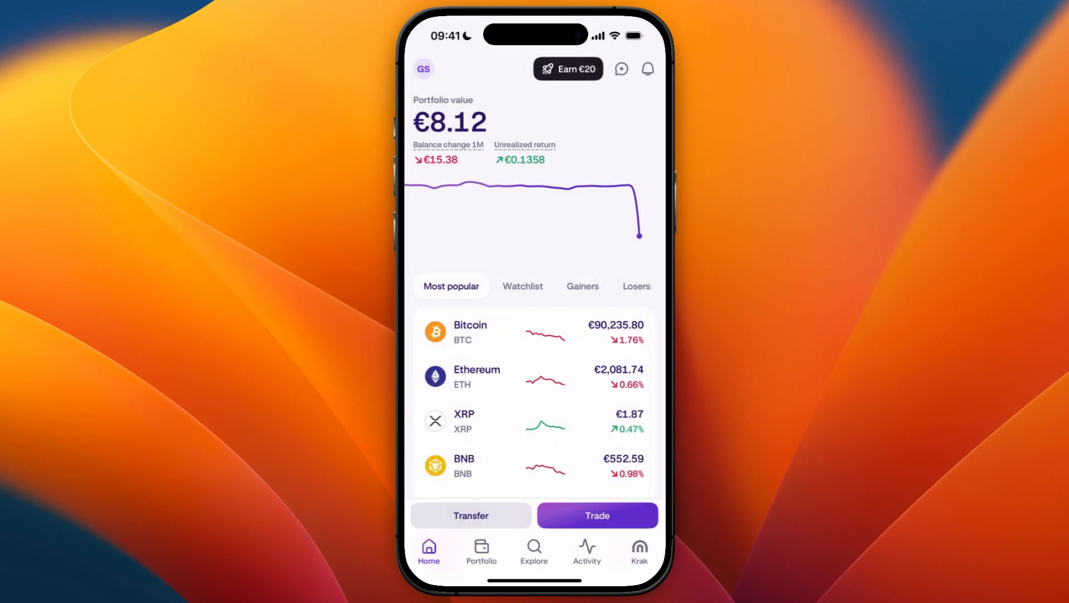
click(481, 551)
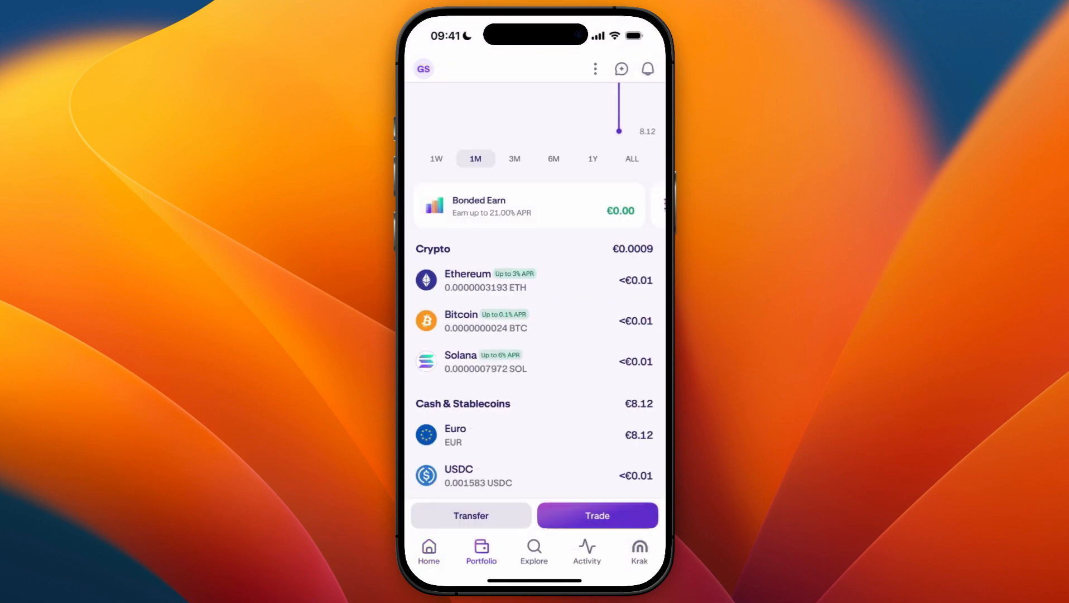
click(527, 206)
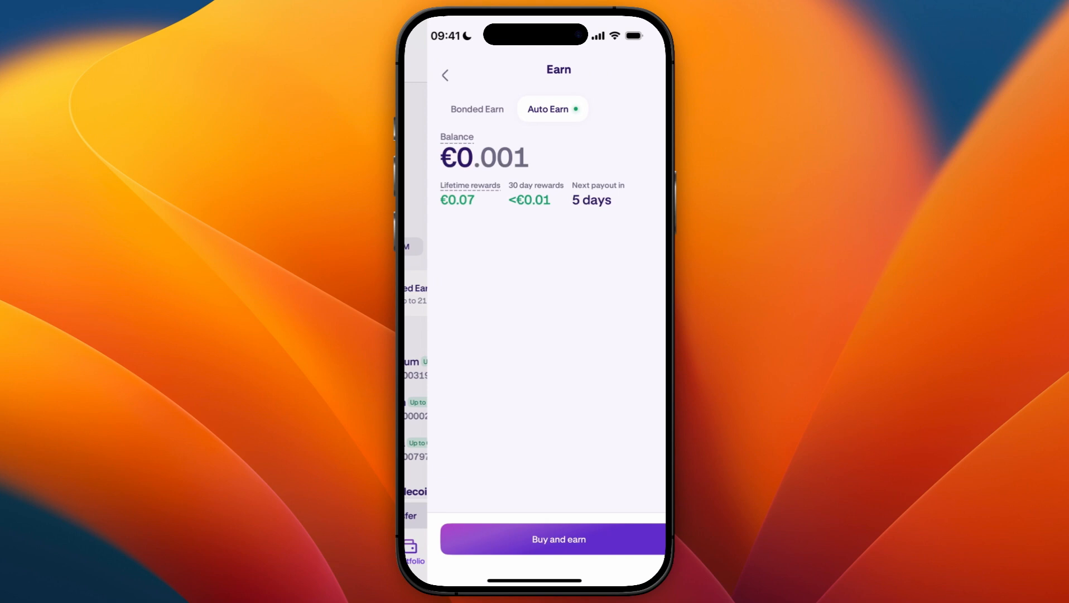
click(445, 75)
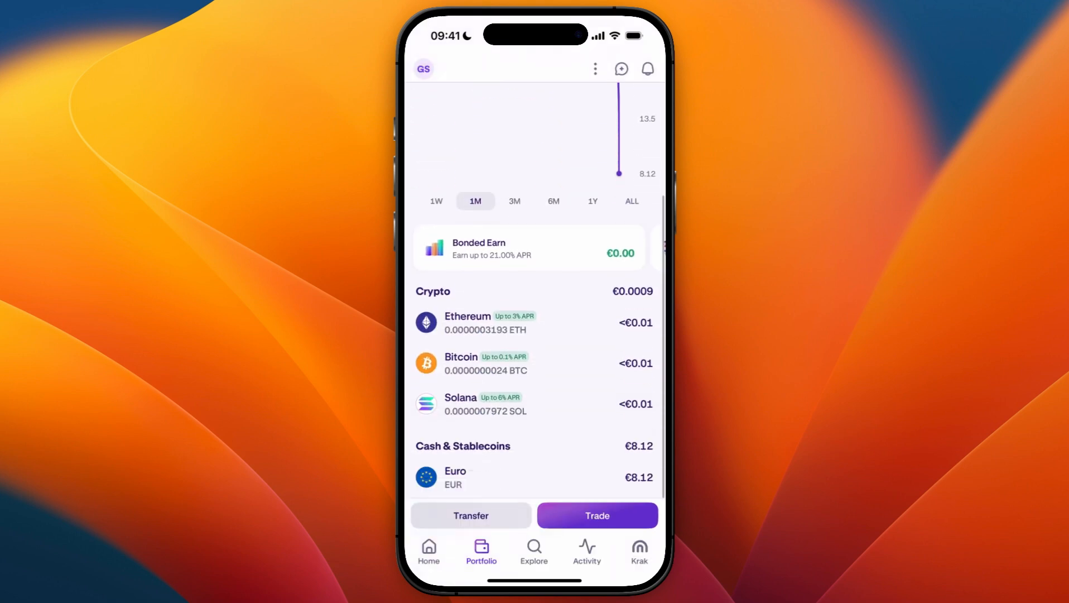
Start a crypto buy, search for 'B' and pick Bitcoin (BTC)
click(598, 515)
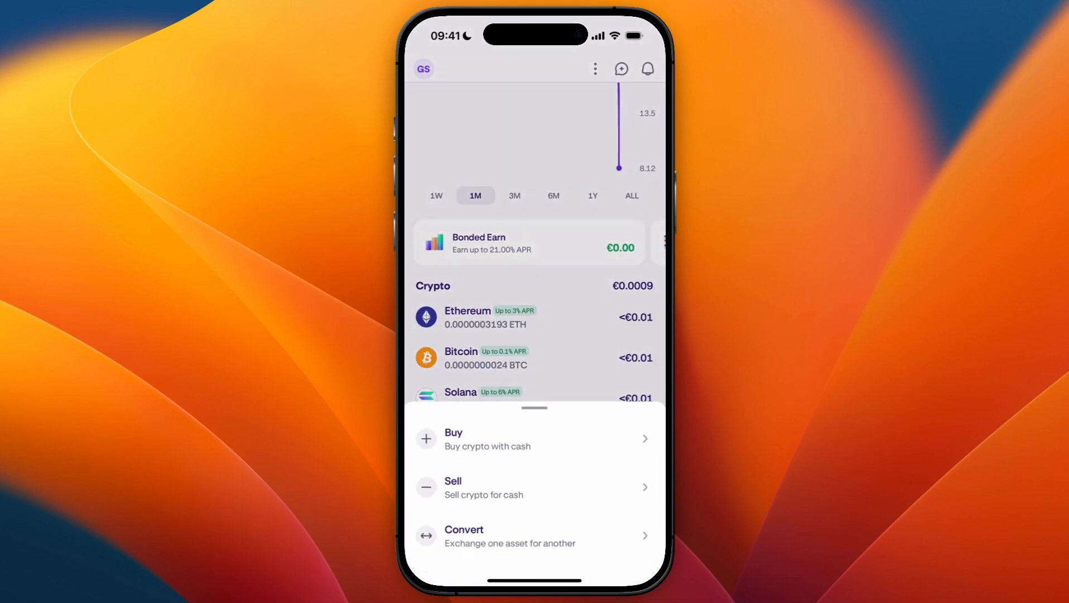
click(453, 438)
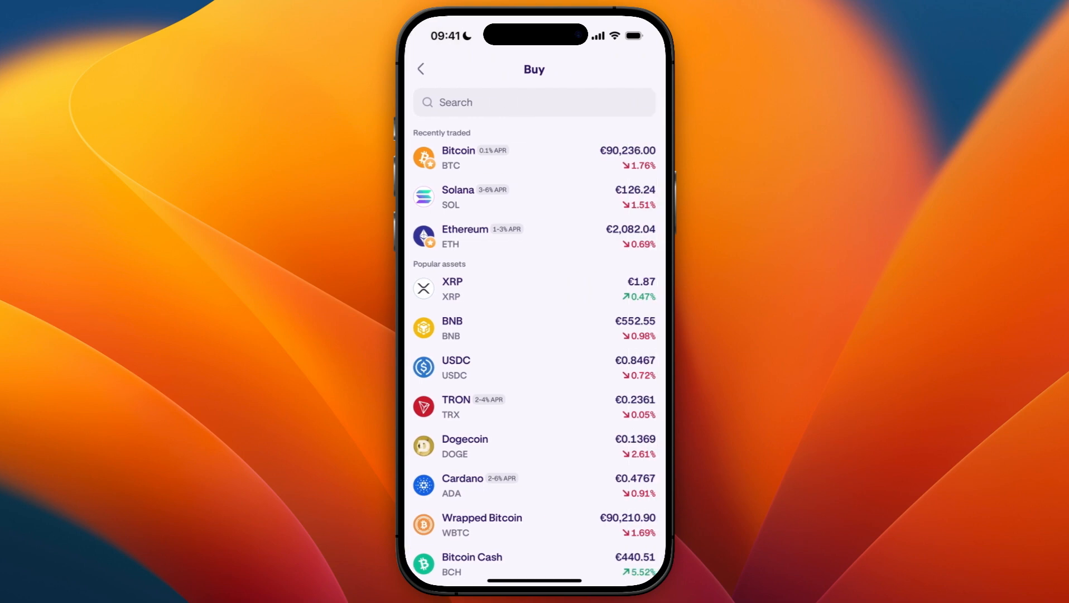
text(Bitcoin)
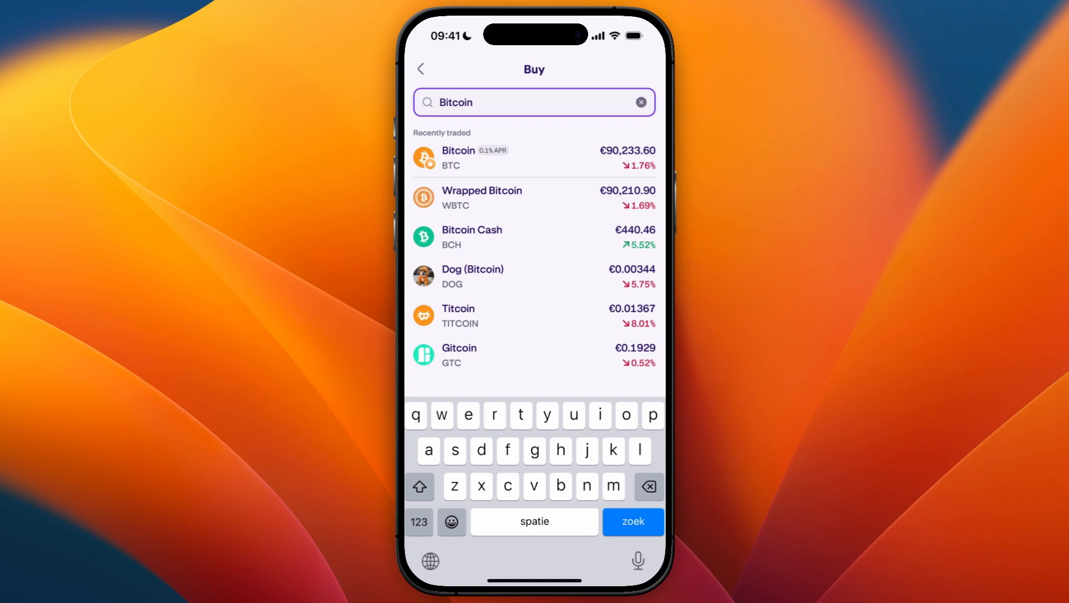
click(469, 158)
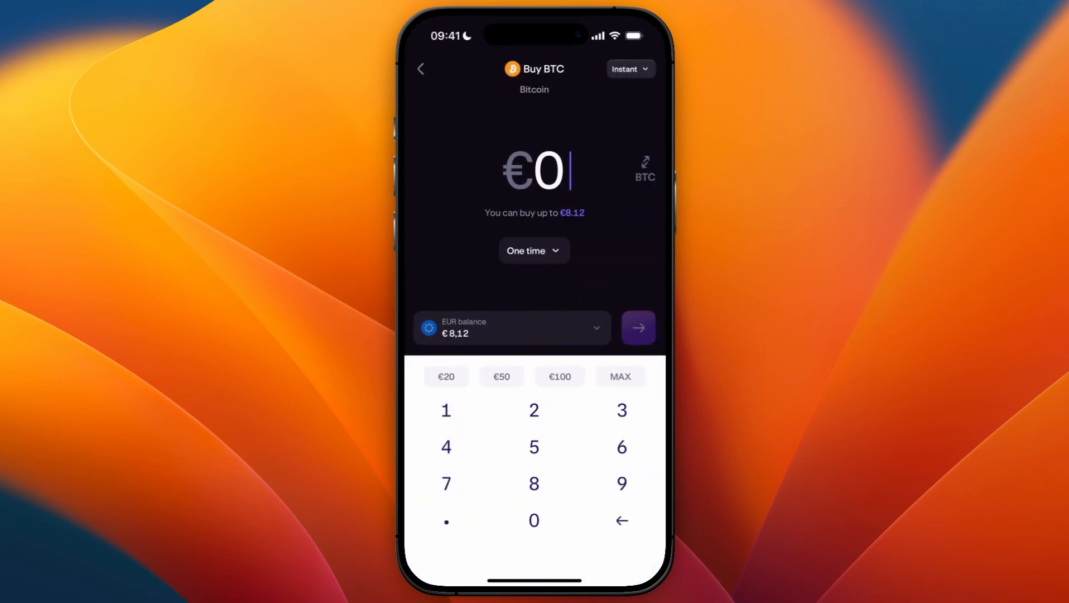
Set a one-time €5 Bitcoin order, review it and confirm the purchase
click(533, 251)
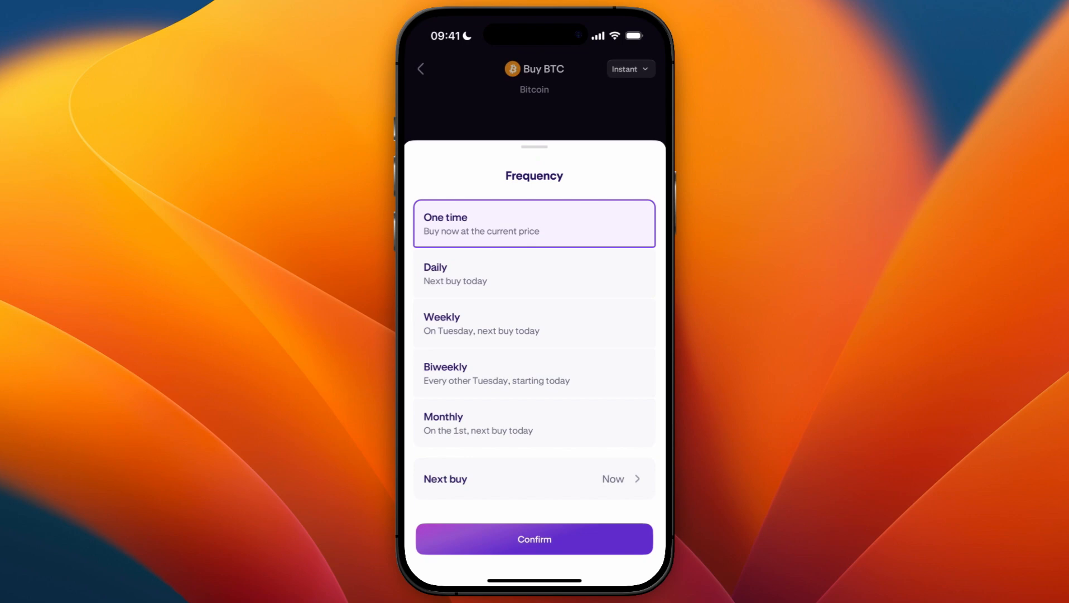
click(534, 538)
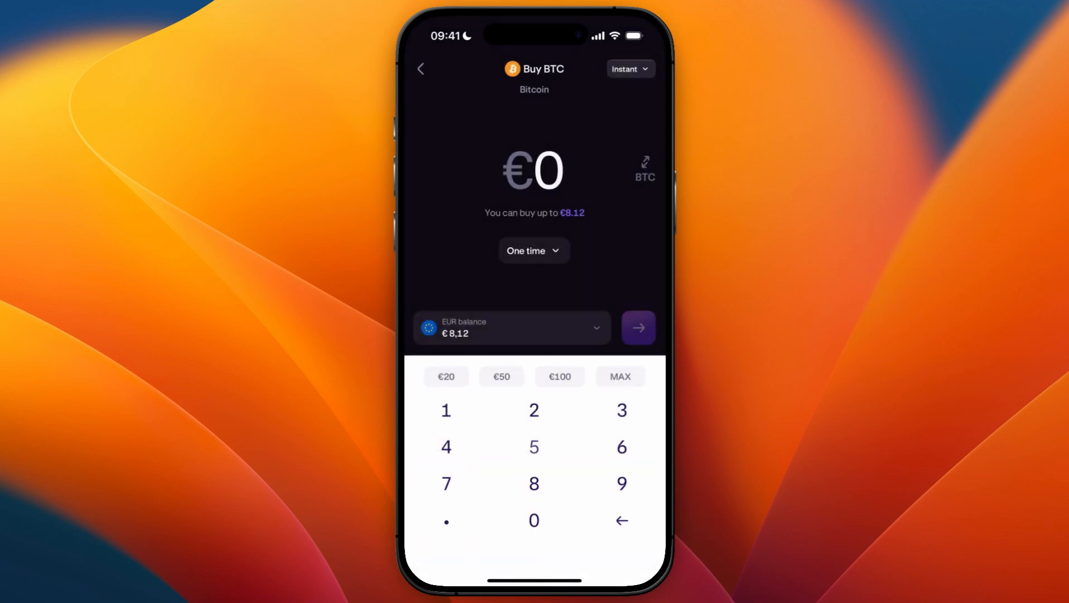
click(534, 447)
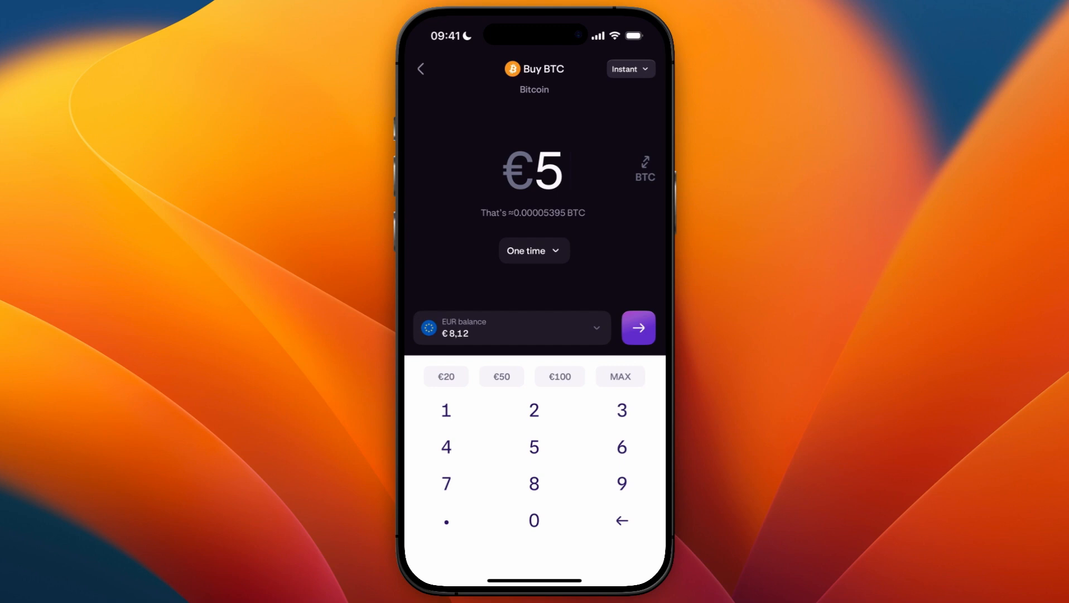
click(638, 328)
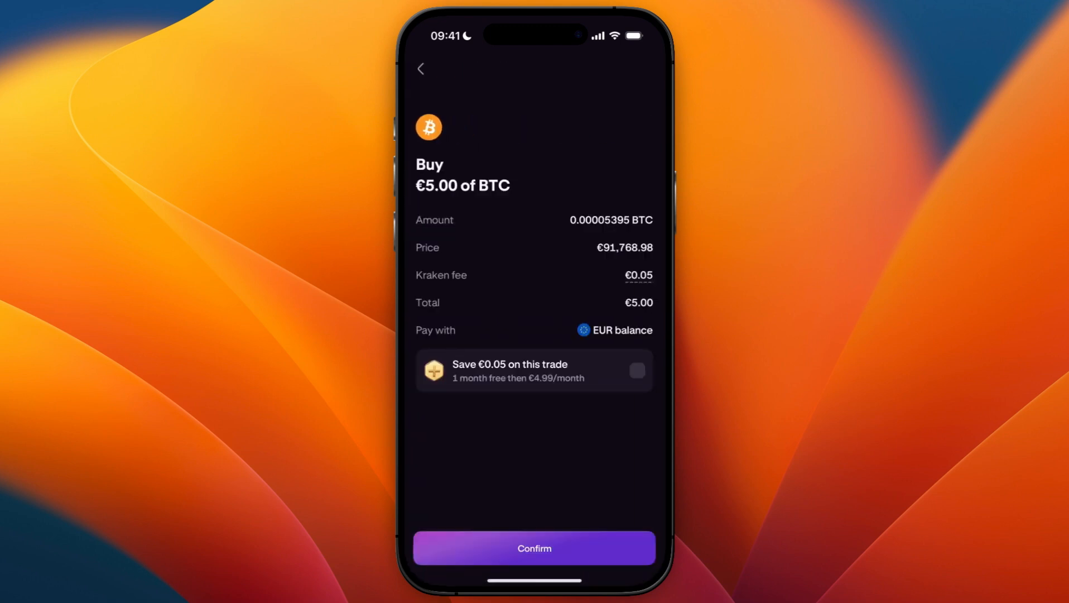
click(534, 548)
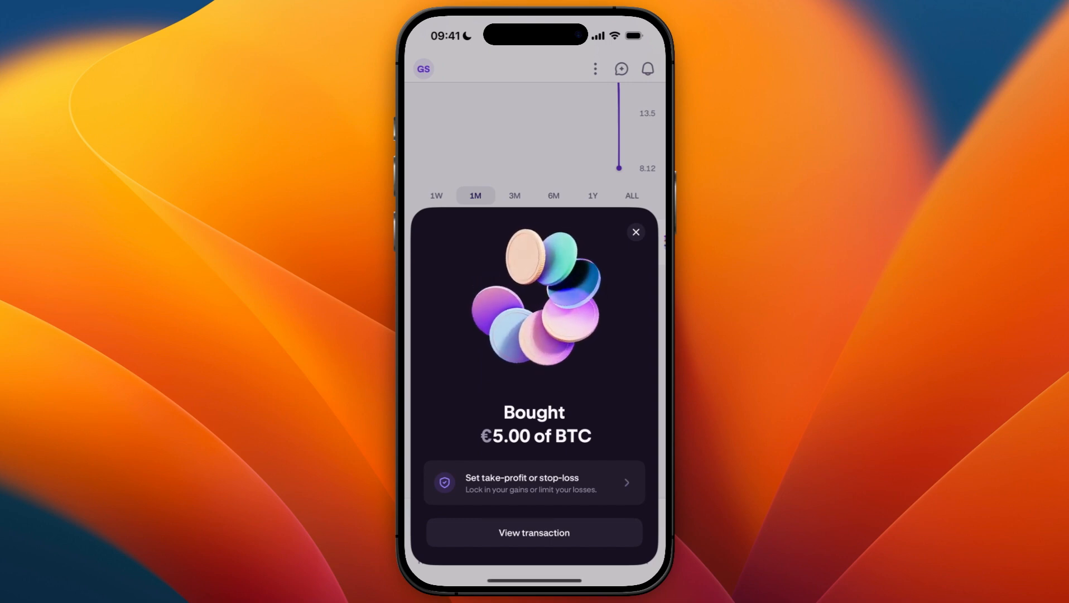
Dismiss the Bought popup and view the Bitcoin holding of €4.87 (0.00005395 BTC)
click(635, 231)
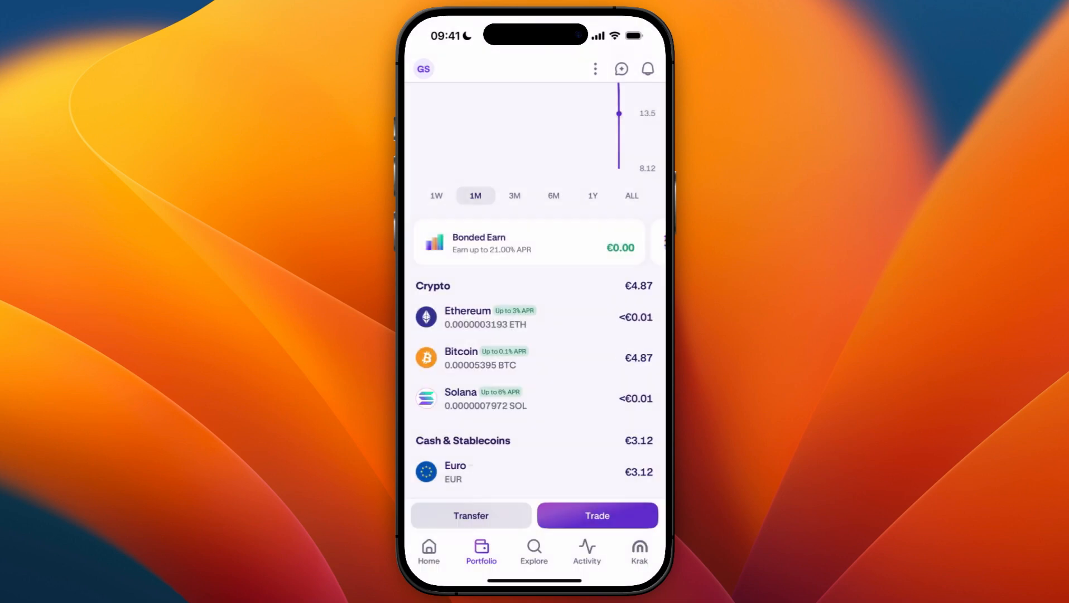
click(471, 357)
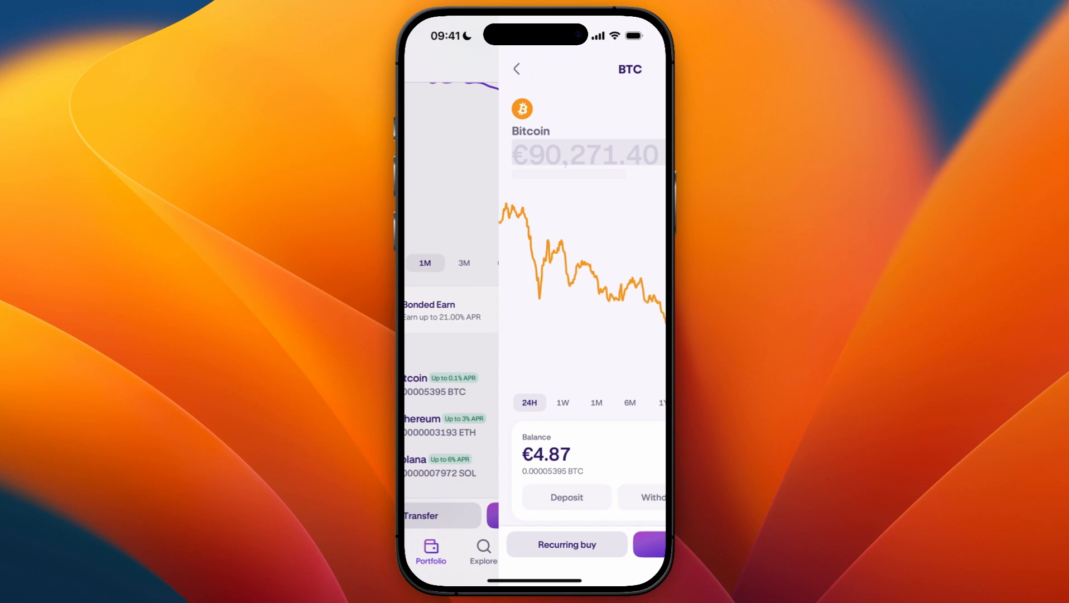
click(516, 69)
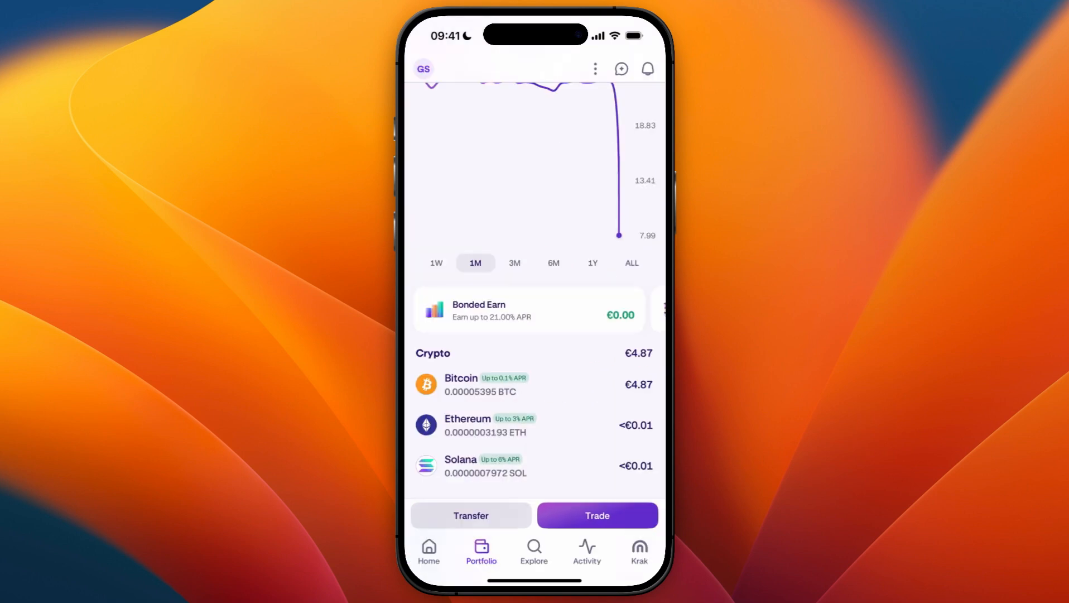